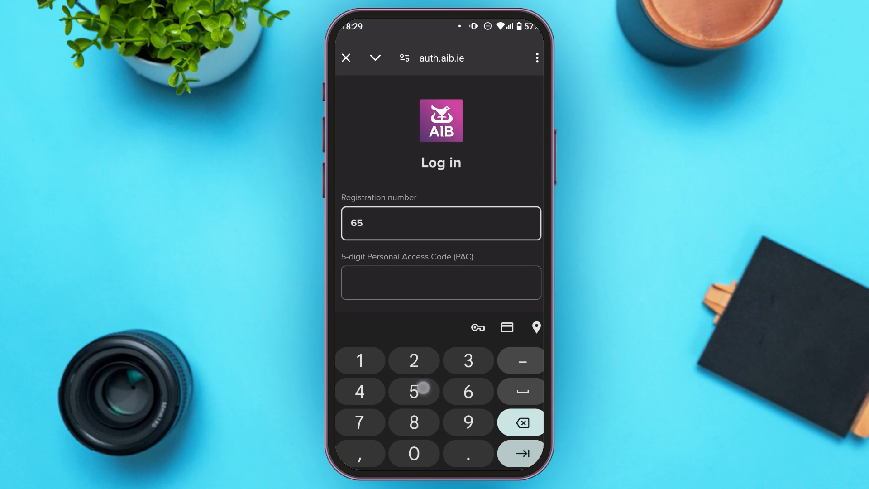
type("223618079")
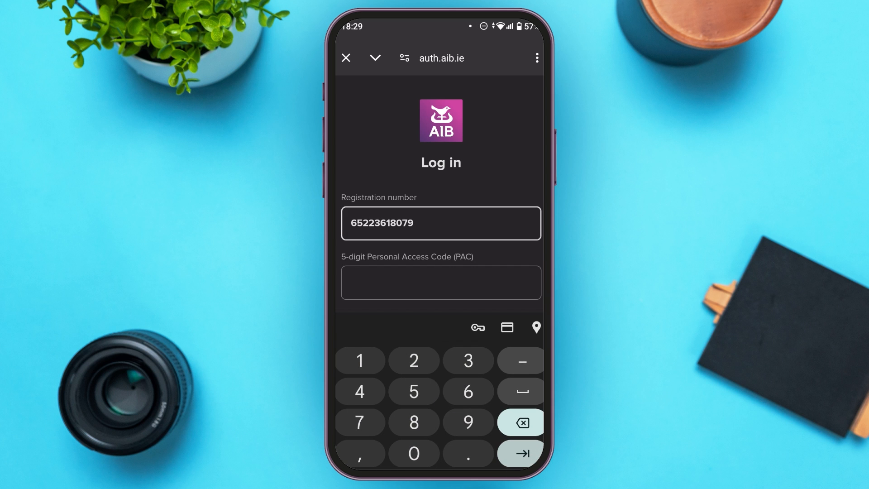